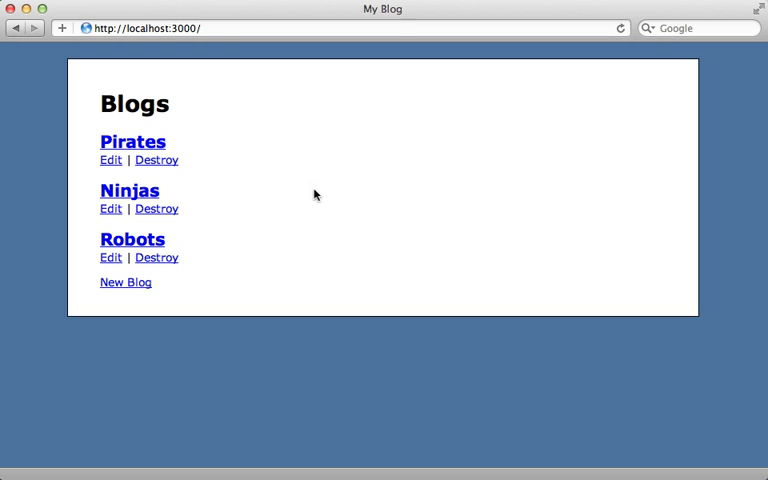
mouse_move(196, 258)
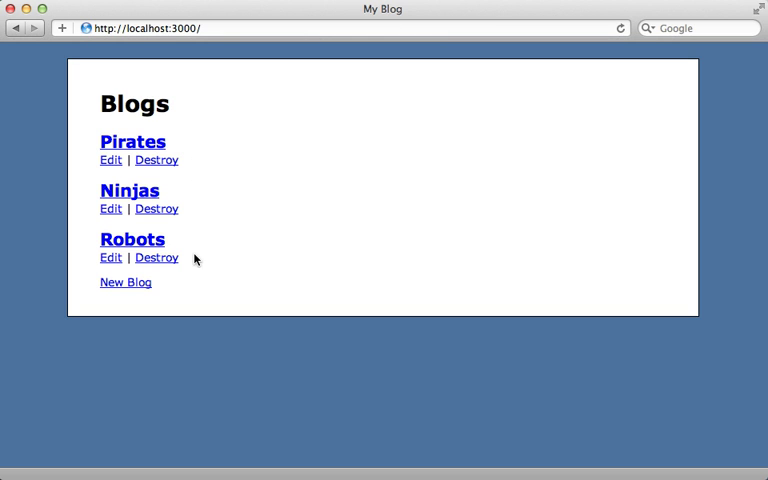
mouse_move(148, 148)
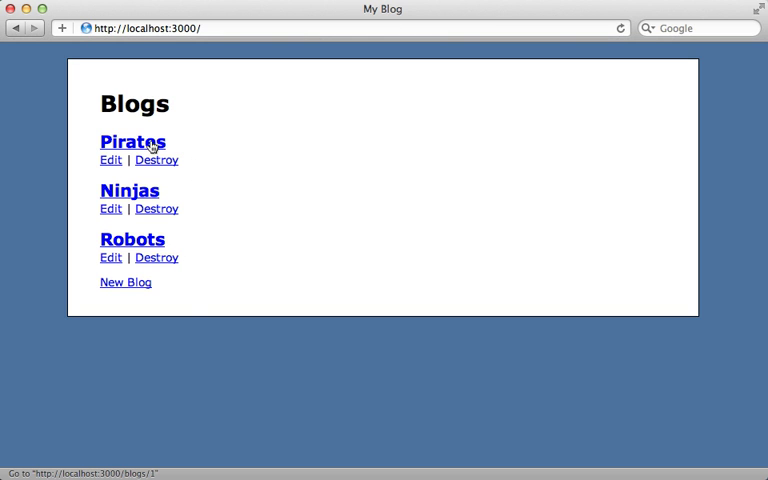
mouse_move(152, 244)
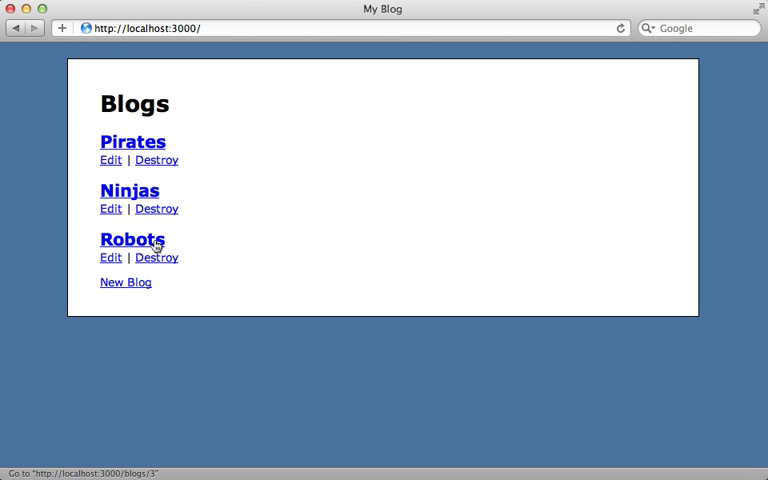
Step: Follow the Pirates link to reach the blog's page at localhost:3000/blogs/1 with its three posts
click(132, 140)
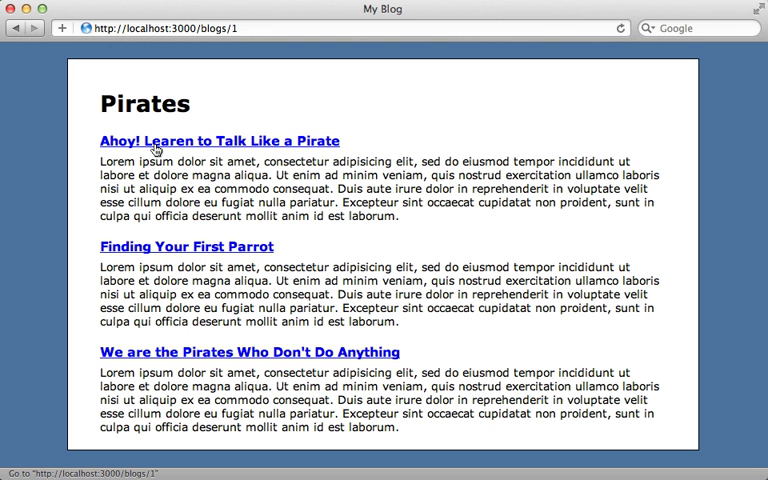
mouse_move(90, 400)
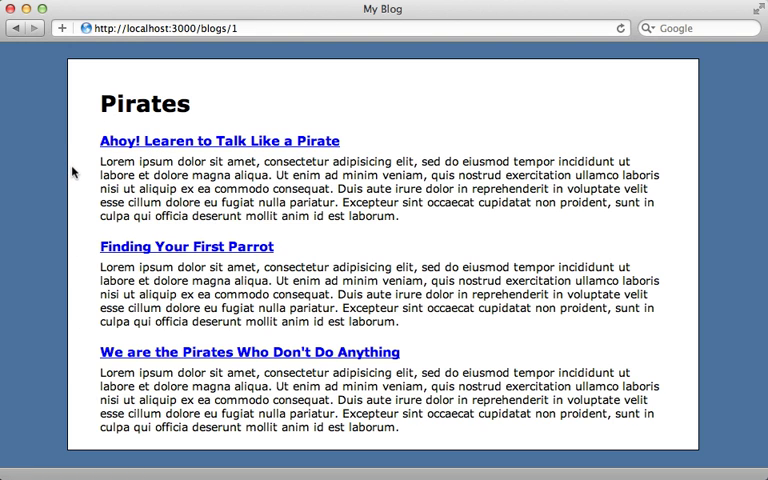
mouse_move(170, 40)
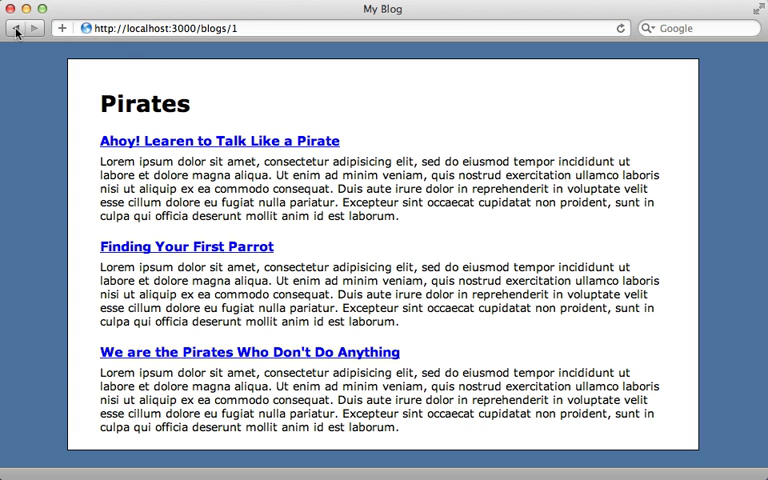
Step: Check the Pirates edit form showing subdomain 'pirates', then return to the blog list at lvh.me:3000
click(20, 24)
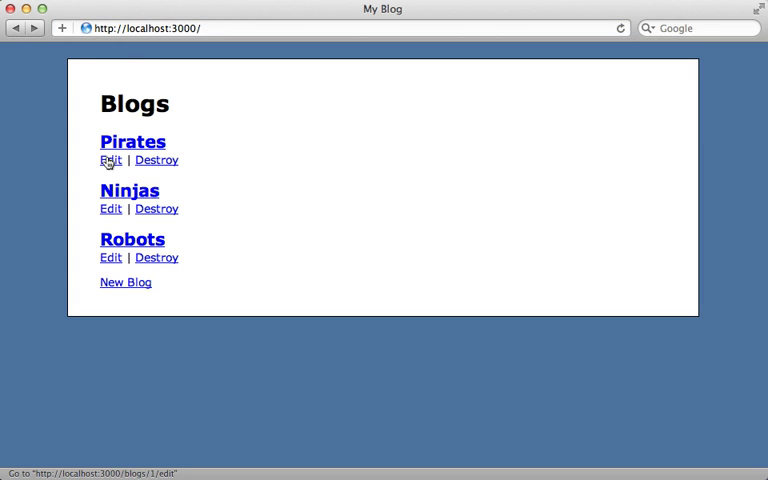
click(110, 160)
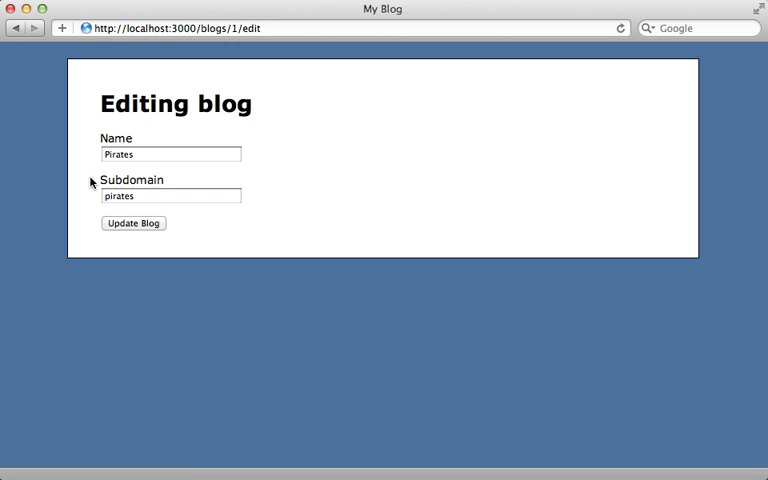
click(170, 196)
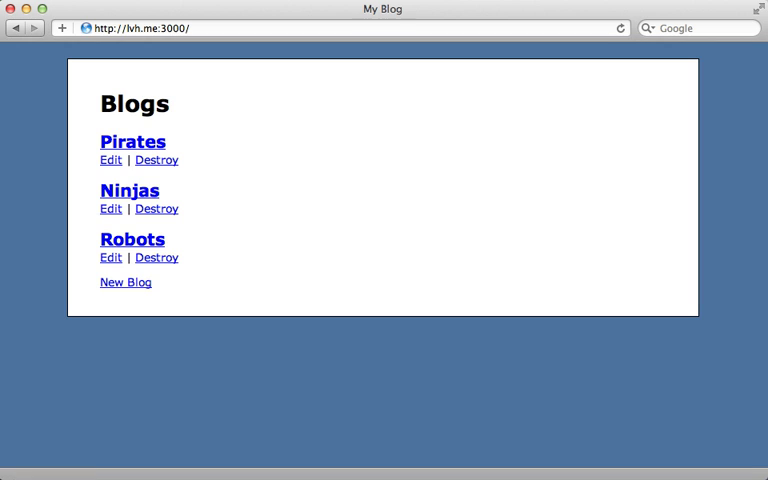
Step: Edit the address to pirates.lvh.me:3000 and load it, still listing Pirates, Ninjas and Robots
click(130, 26)
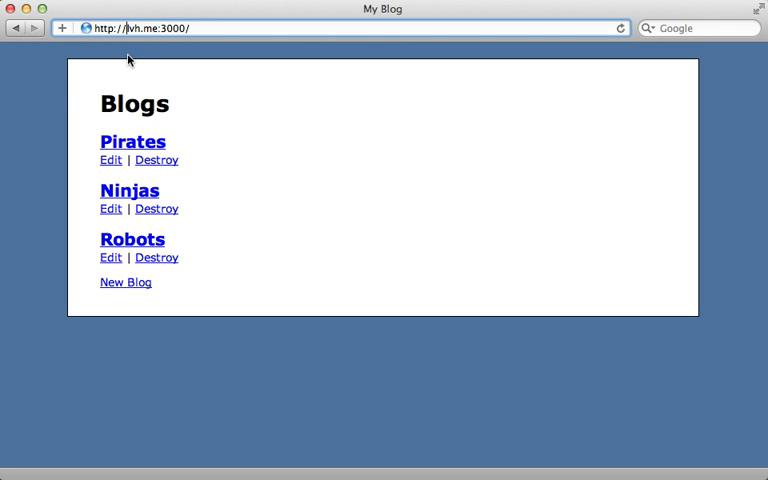
click(132, 140)
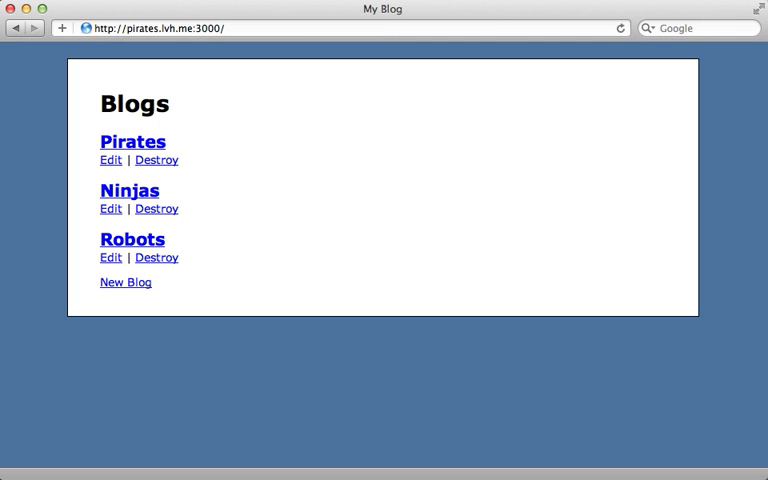
mouse_move(88, 132)
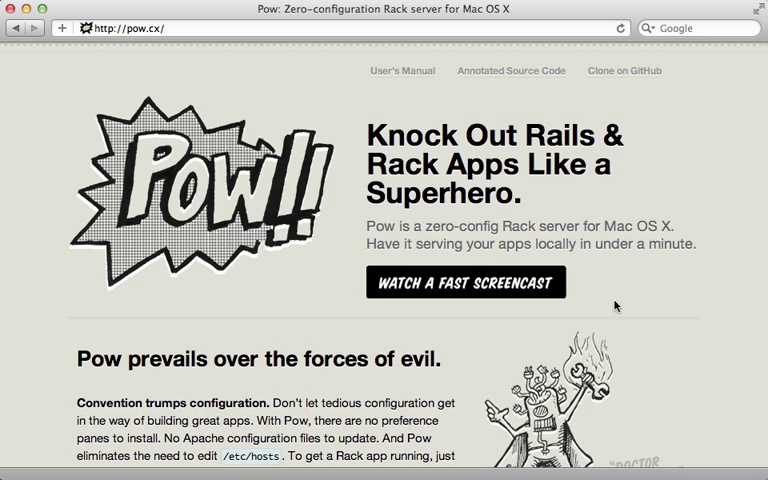
Step: Via the Pow site, load blogs.dev and then pirates.blogs.dev, which still lists all three blogs
scroll(down, 3)
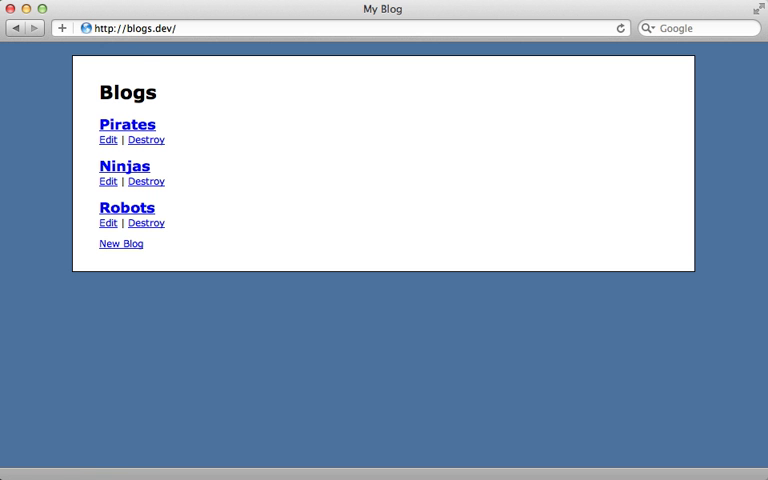
click(136, 26)
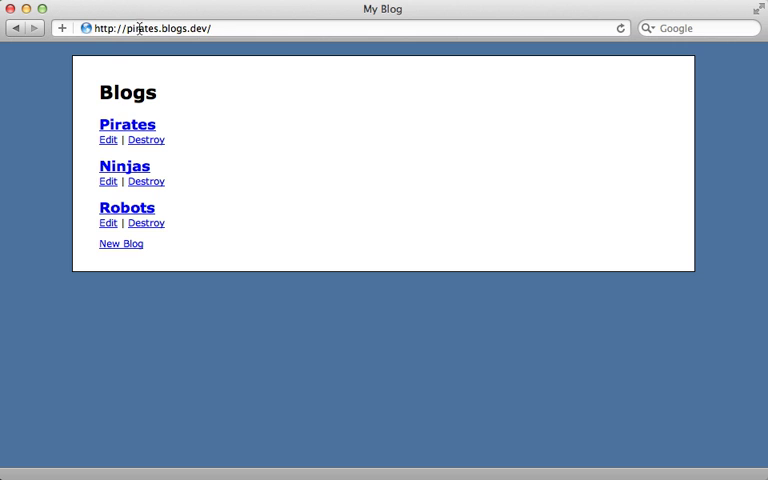
mouse_move(132, 72)
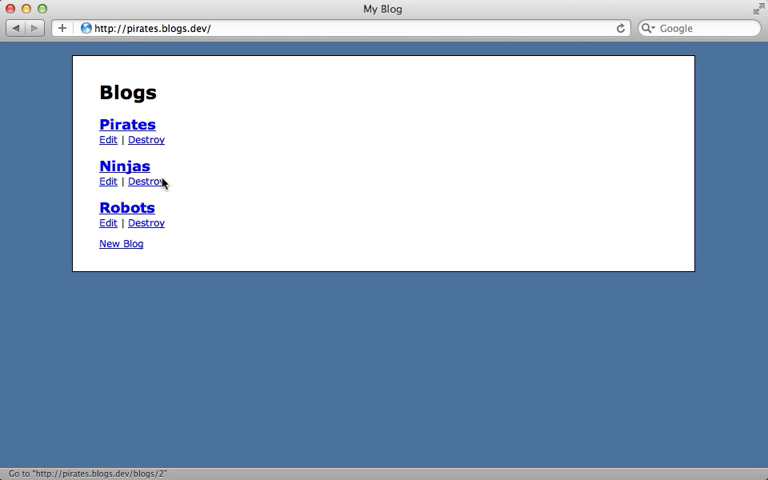
mouse_move(196, 162)
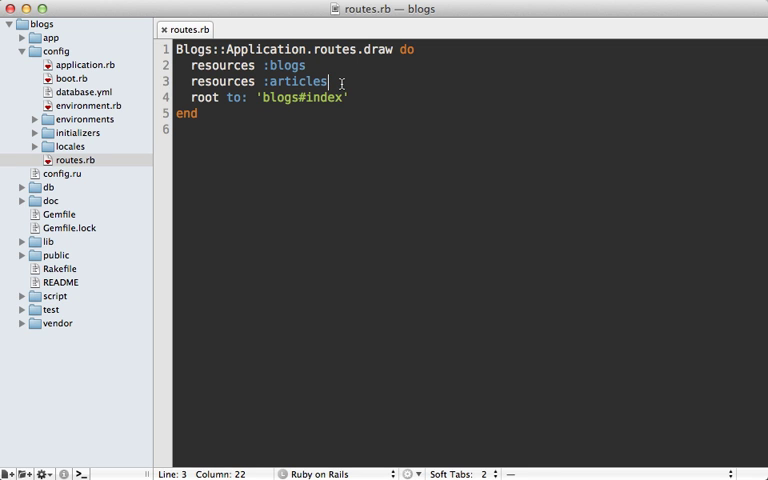
Step: Add match '', to: 'blogs#show', constraints: {subdomain: /.+/} above the root route
key(Return)
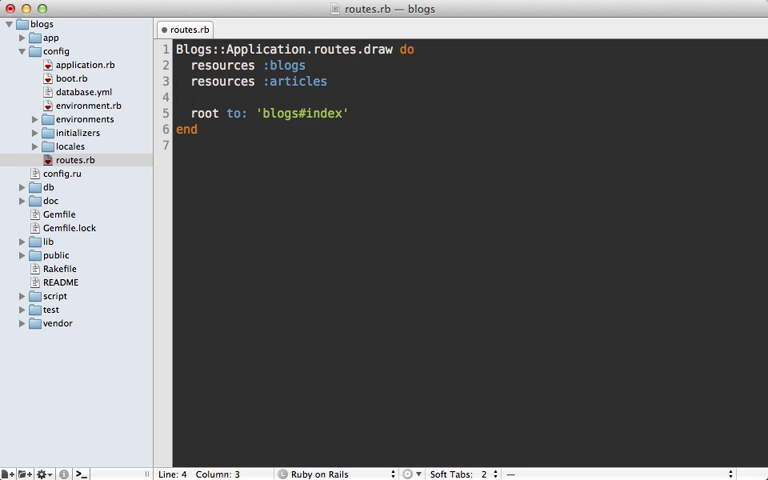
text(match ')
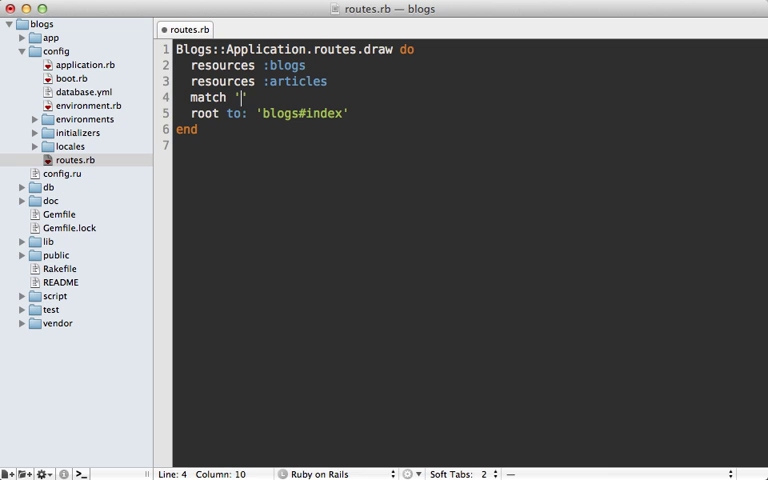
text(', to: 'blogs#)
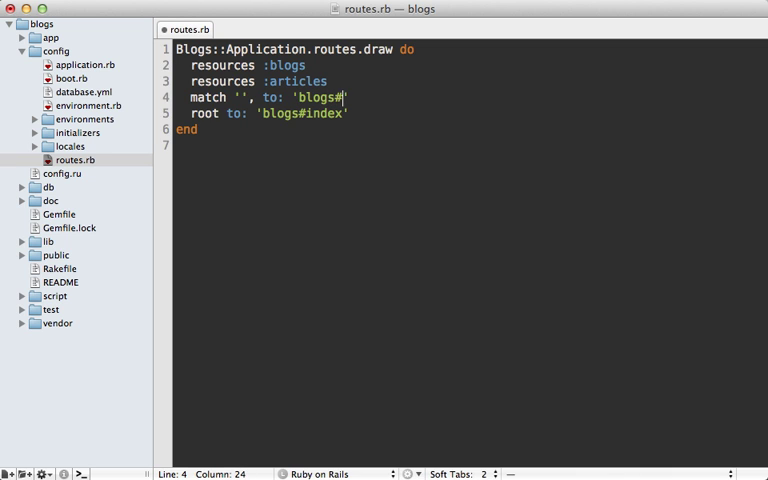
text(show)
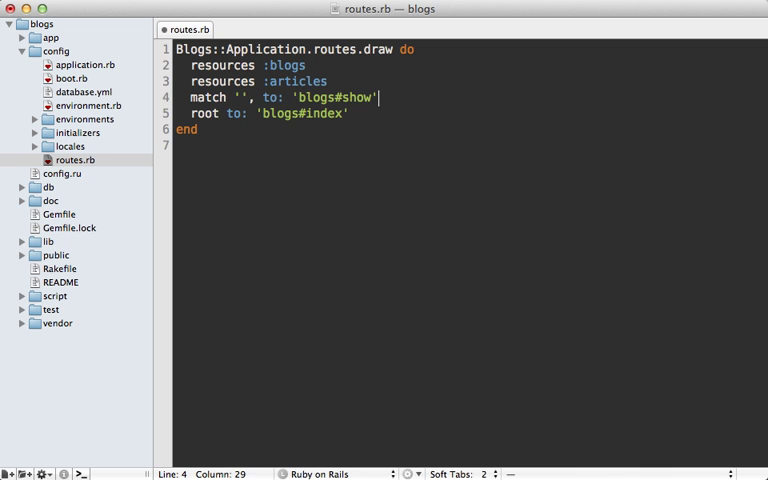
text(, constra)
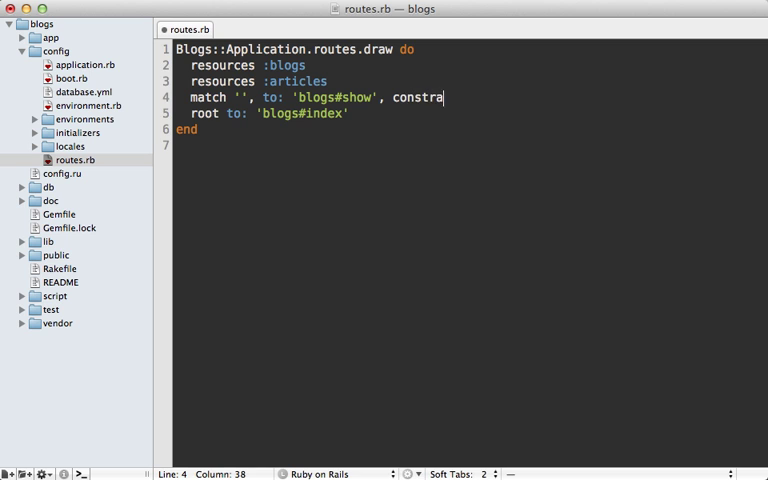
text(ints: {})
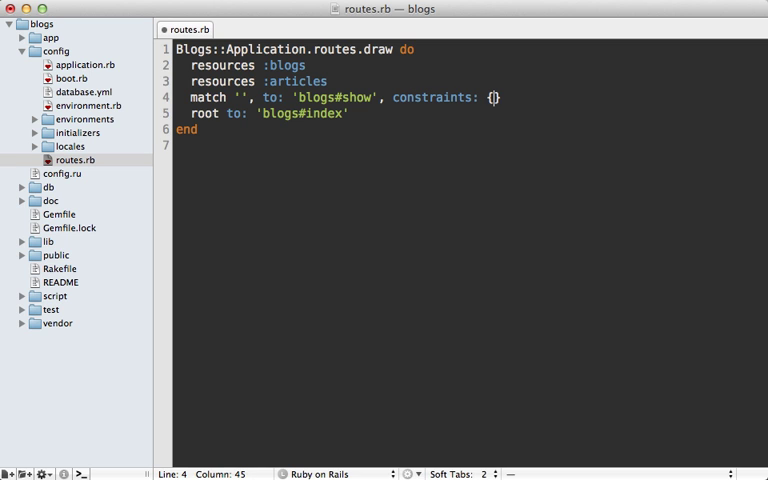
text(subdomain:)
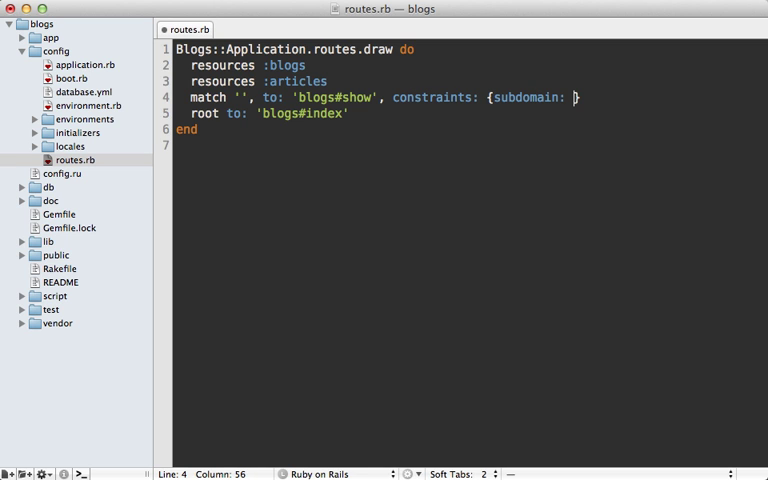
text(/.+/)
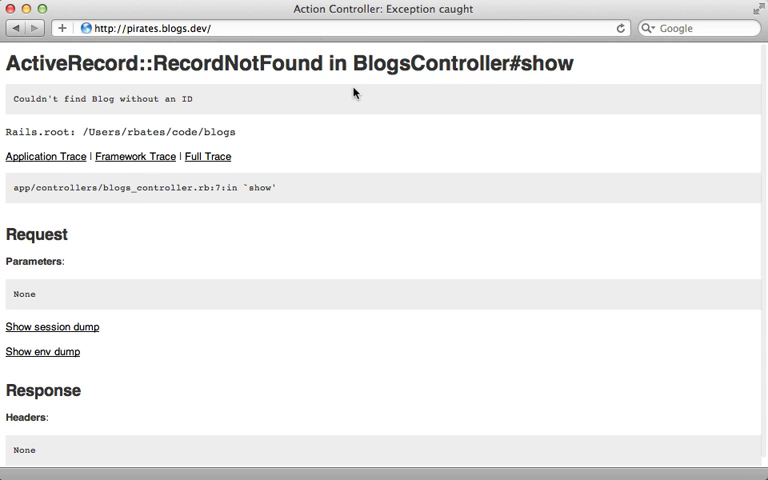
mouse_move(168, 100)
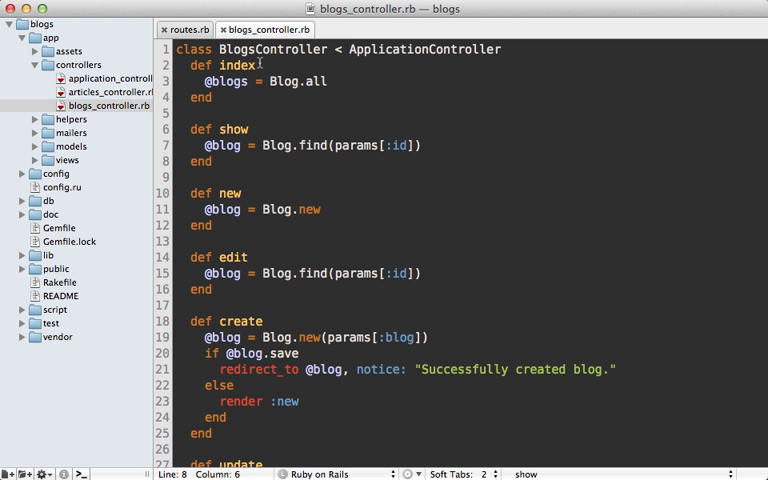
Step: Change the show lookup to Blog.find_by_subdomain!(request.subdomain) in blogs_controller.rb
double_click(238, 128)
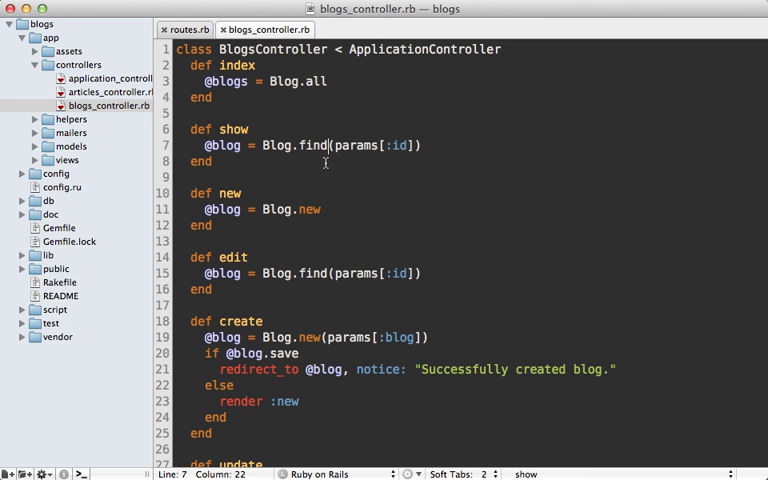
text(_by_subdomain!)
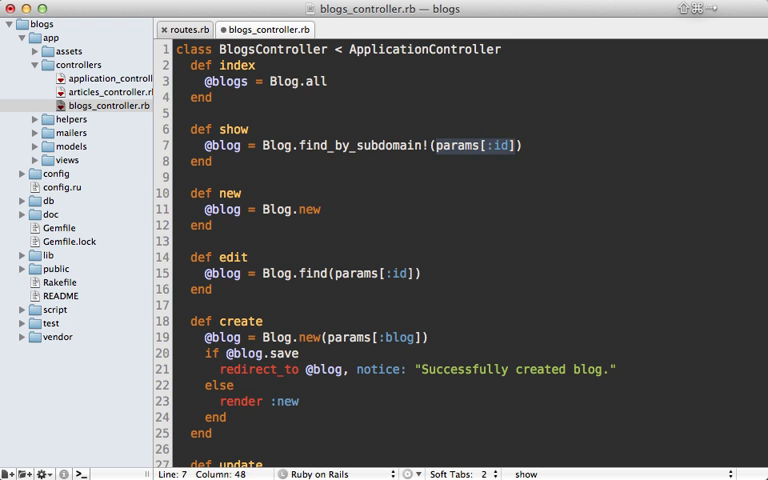
text(request.s)
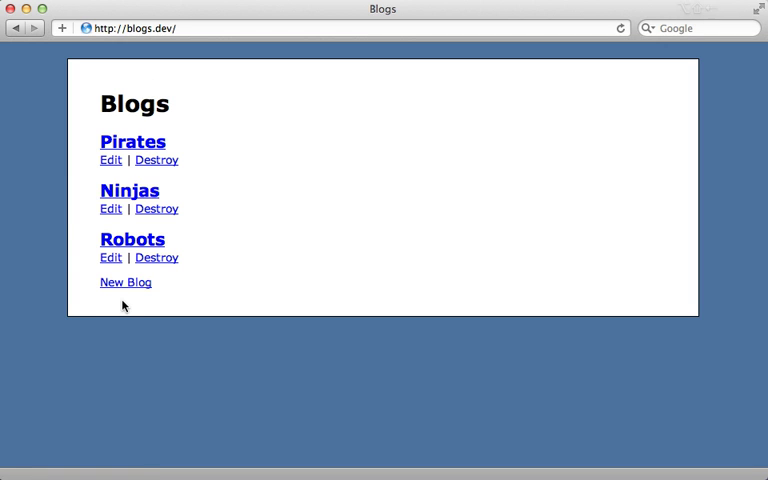
mouse_move(100, 160)
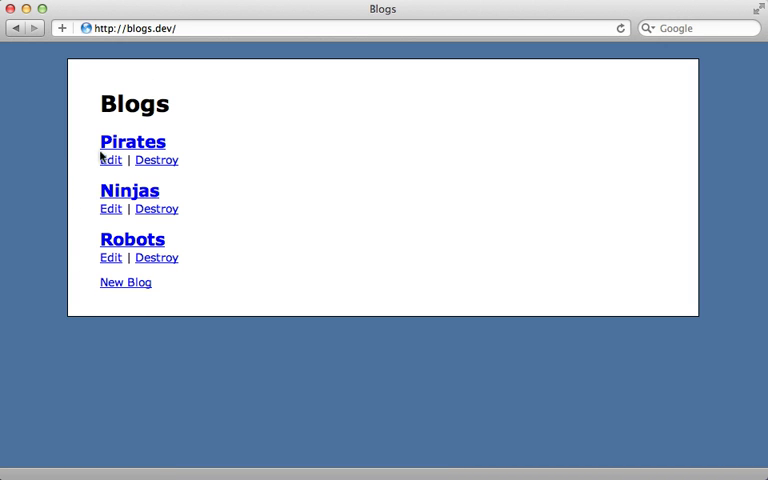
mouse_move(132, 144)
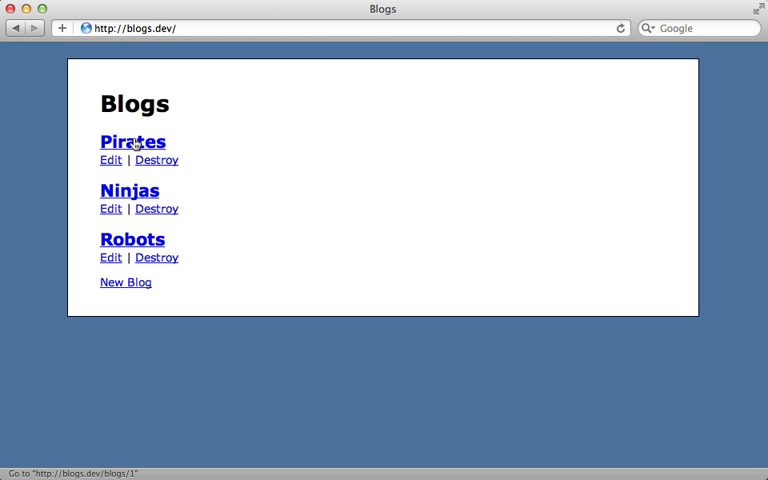
Step: Reload blogs.dev and follow the Pirates link from the Blogs list
click(132, 140)
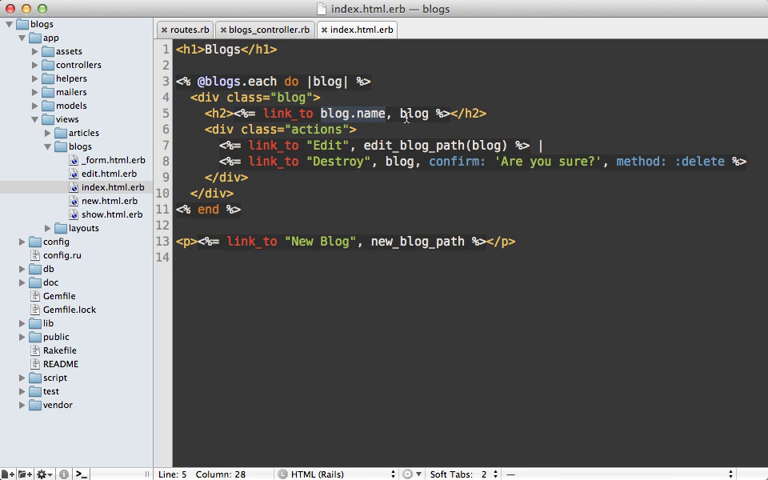
Step: Point each blog title link at root_url(subdomain: blog.subdomain) in index.html.erb
click(388, 112)
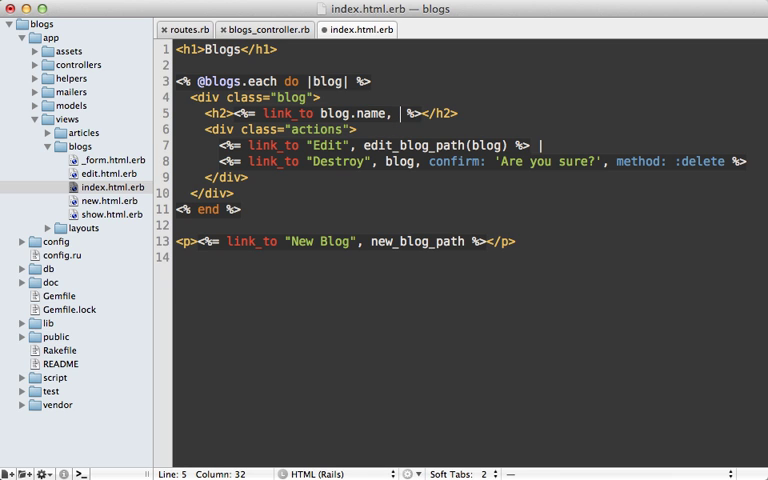
text(root_url()
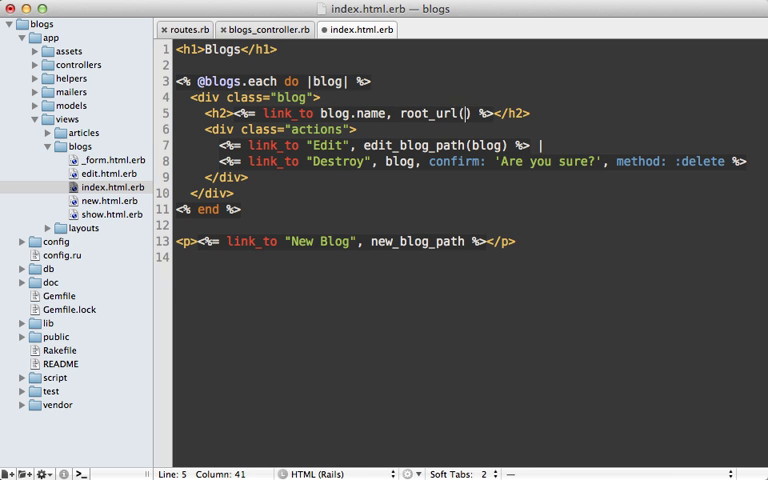
text(subdomain: blogs.)
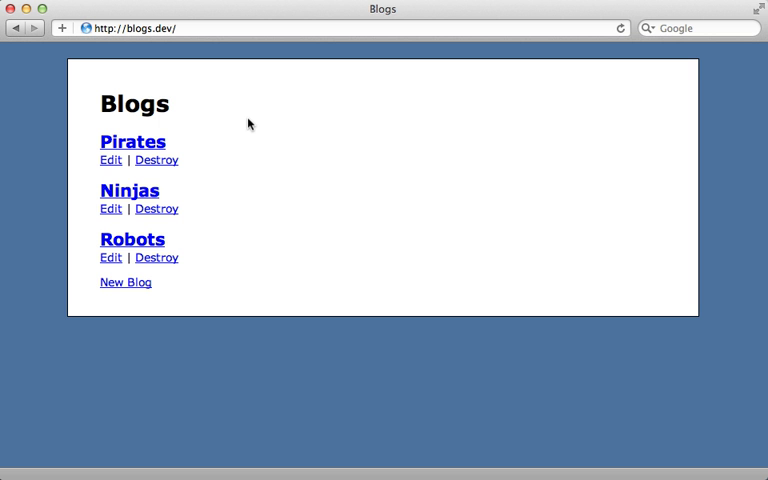
mouse_move(140, 148)
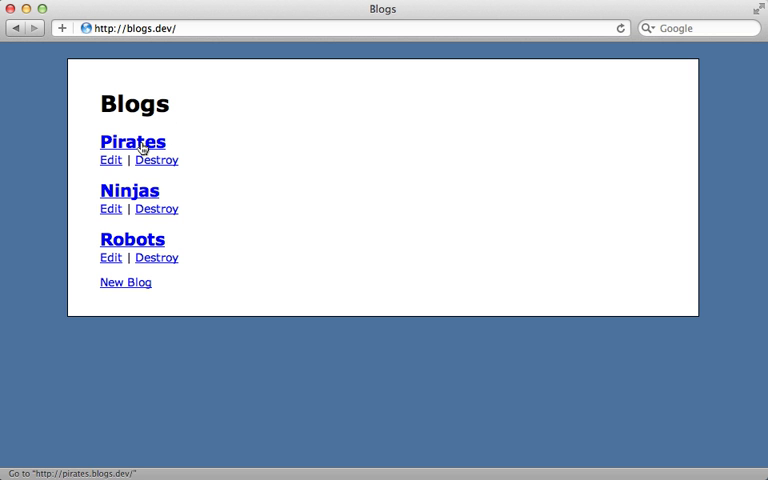
Step: Reach Pirates on pirates.blogs.dev, then load articles/7, '3 Laws of Robotics', under that subdomain
click(132, 140)
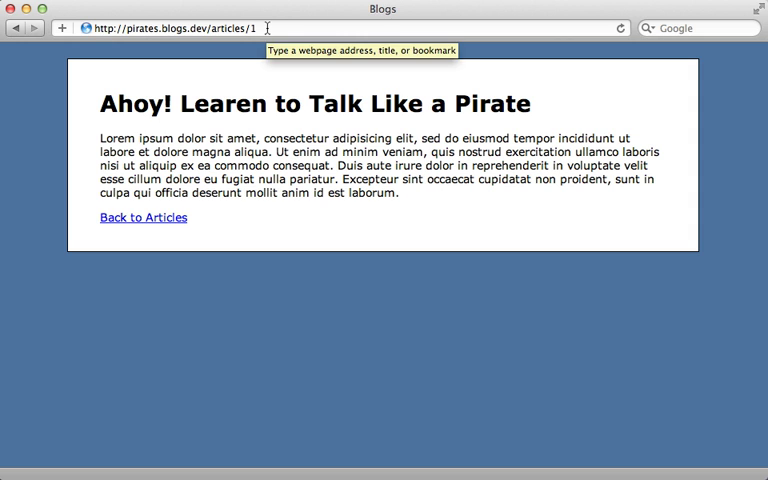
key(Backspace)
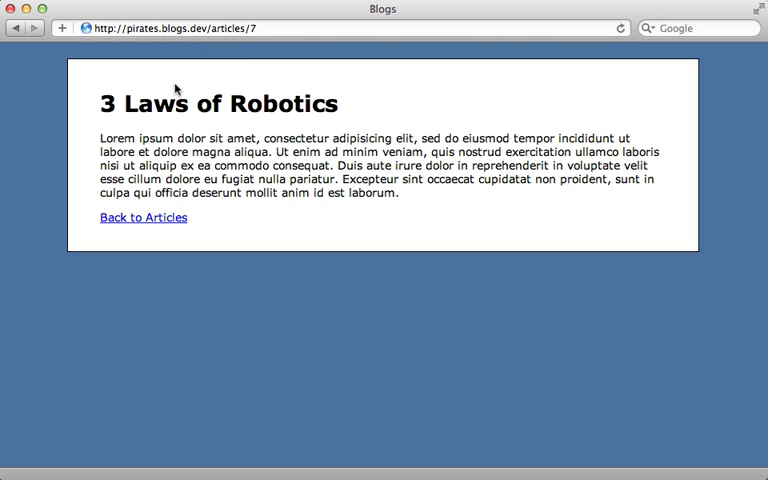
mouse_move(230, 144)
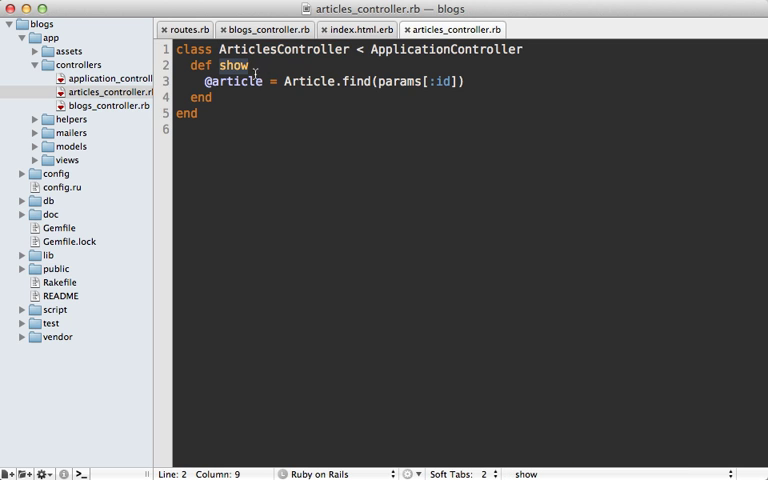
double_click(326, 80)
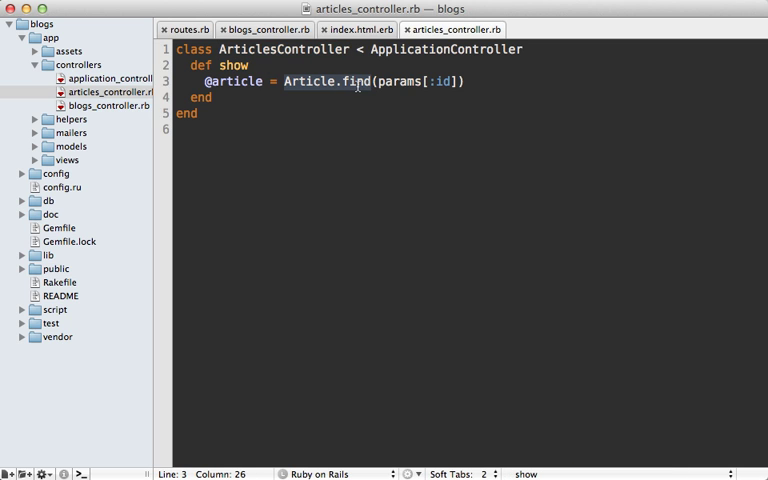
key(Return)
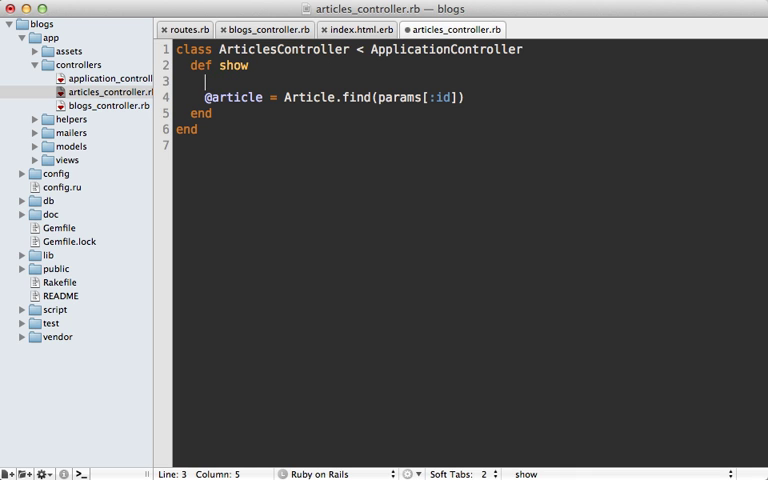
text(@blog = Blog.)
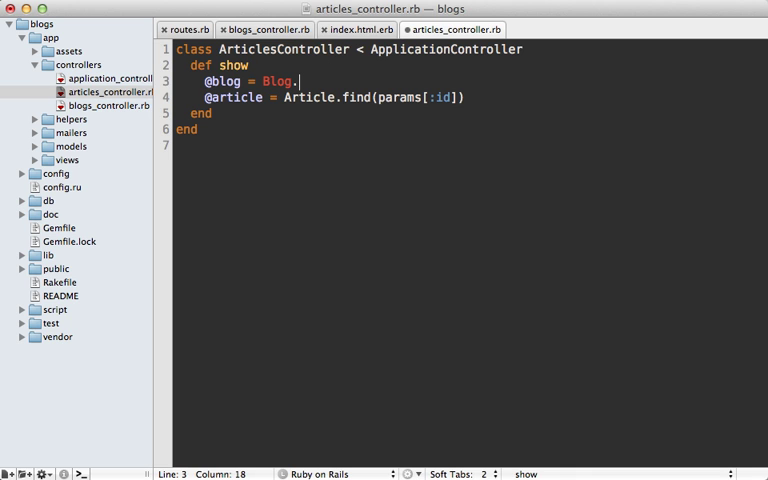
text(find_by_subdo)
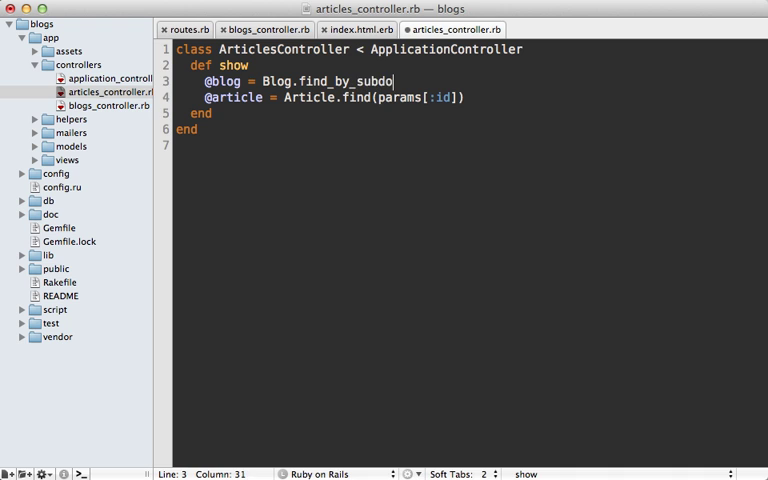
text(main!(requ)
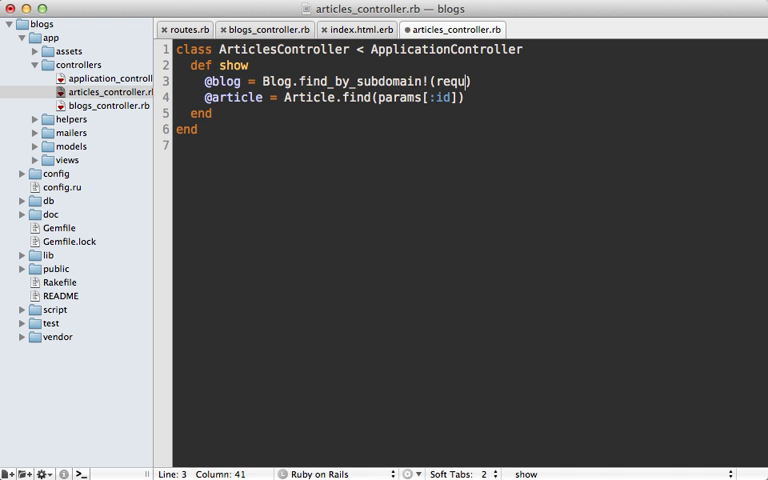
text(est.subdomain))
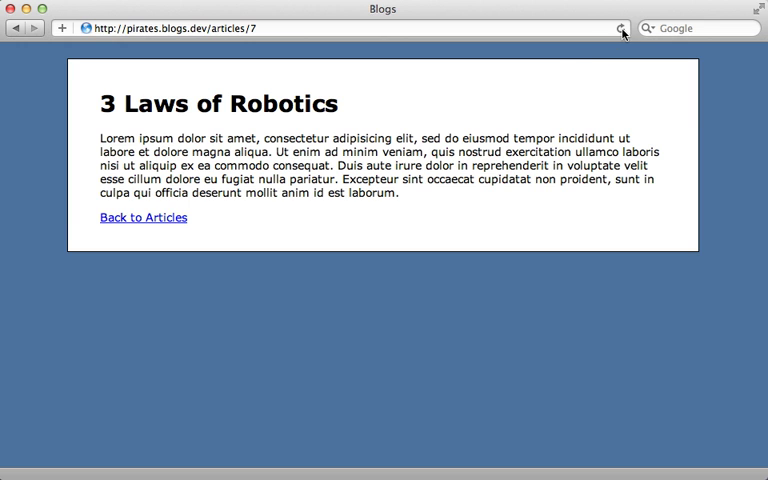
Step: Reload pirates.blogs.dev/articles/7 to test the scoped article lookup
click(616, 28)
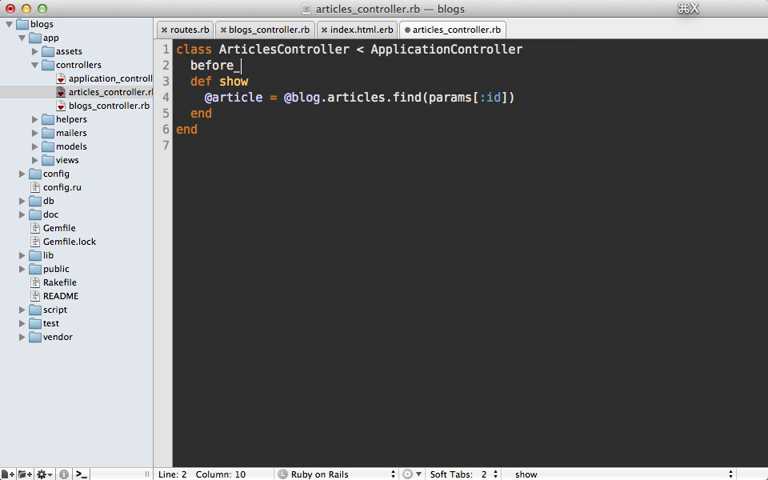
Step: Add before_filter :load_blog and start a private load_blog method in ApplicationController
text(filter :load)
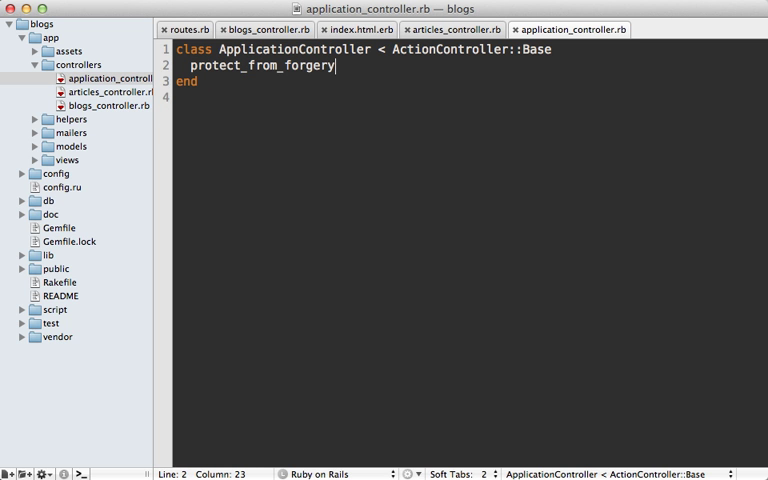
key(Enter)
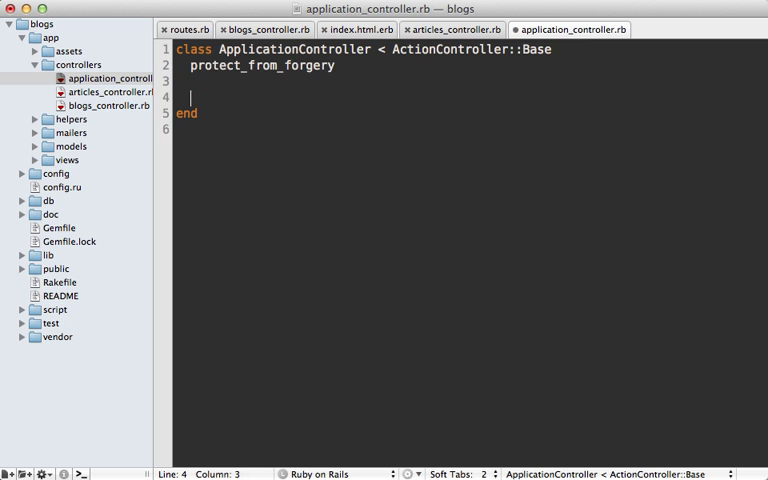
text(private)
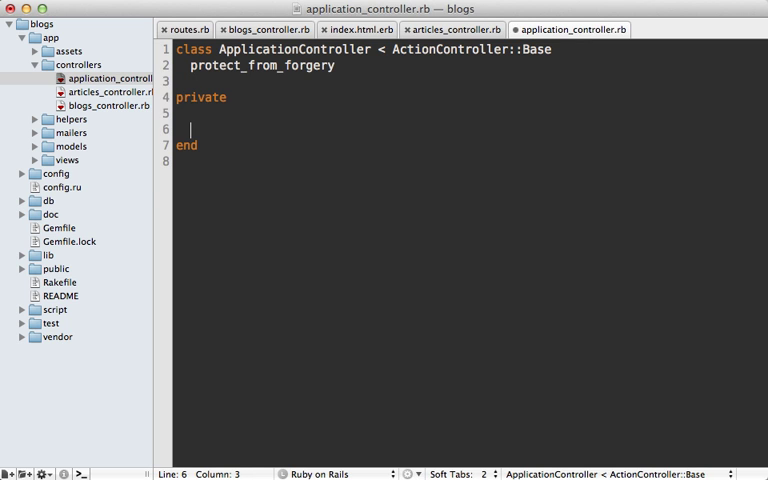
text(def load_bl)
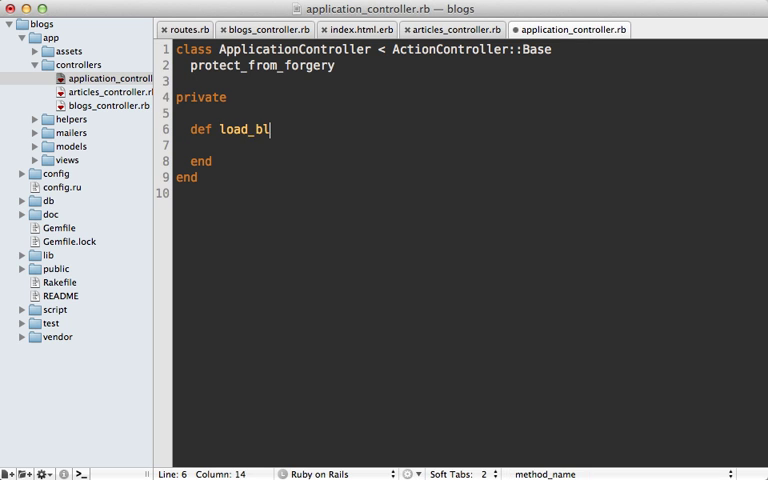
text(og)
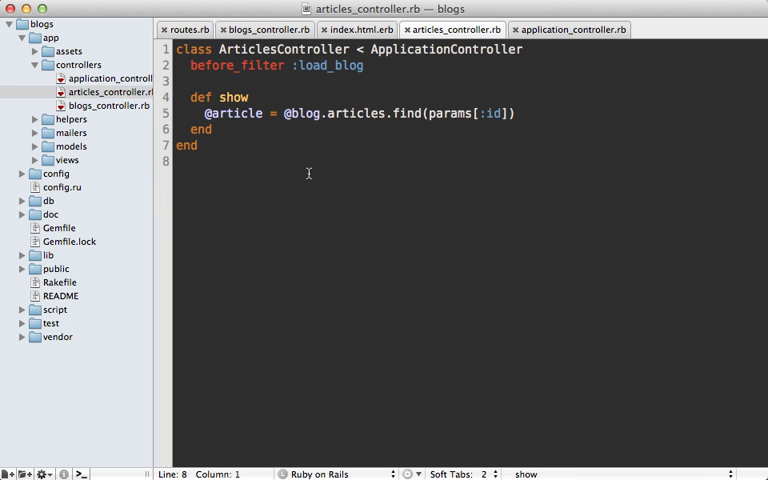
mouse_move(340, 98)
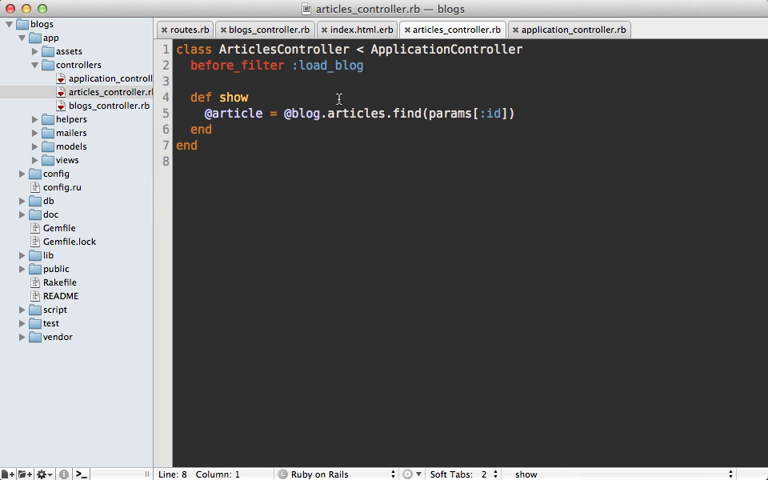
Step: Select the load_blog filter name and move on to routes.rb
double_click(330, 66)
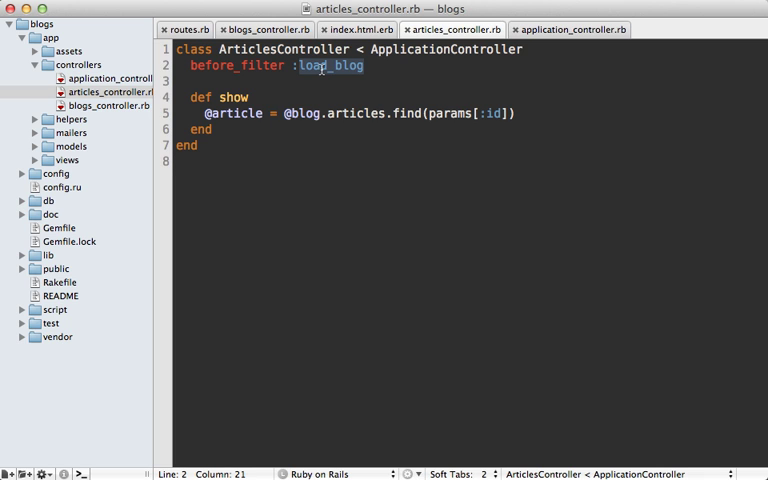
click(304, 112)
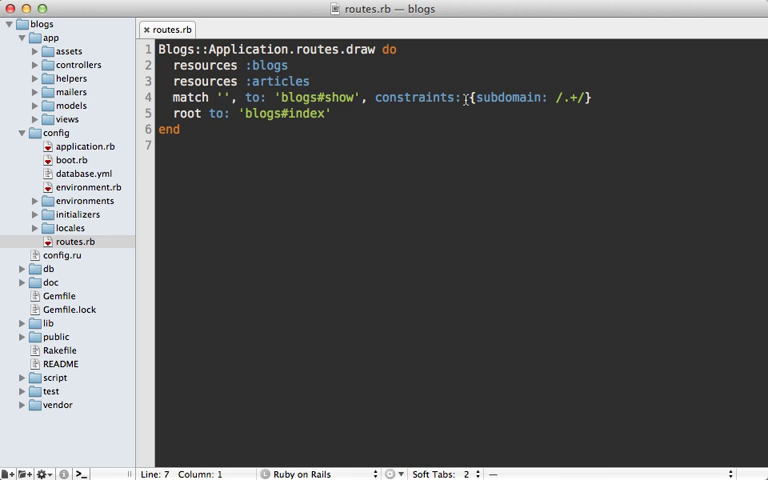
Step: Replace the subdomain regex constraint with lambda { |r| r.subdomain.present? && r.subdomain != 'www' }
double_click(510, 98)
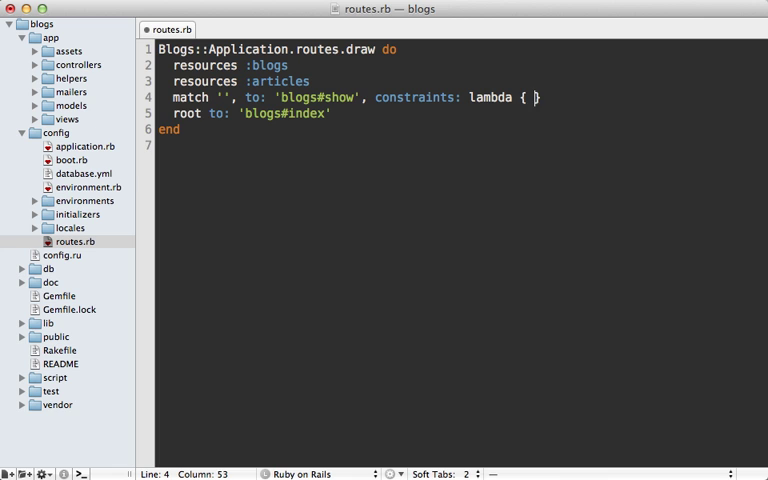
text(|r|)
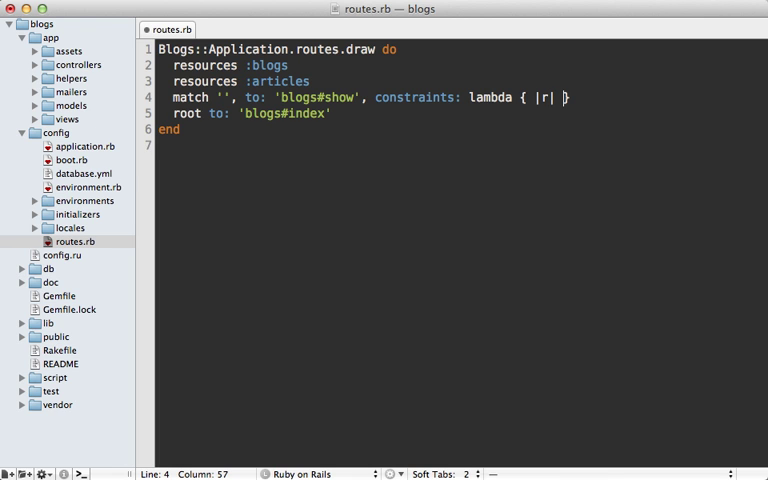
text(.subdomain)
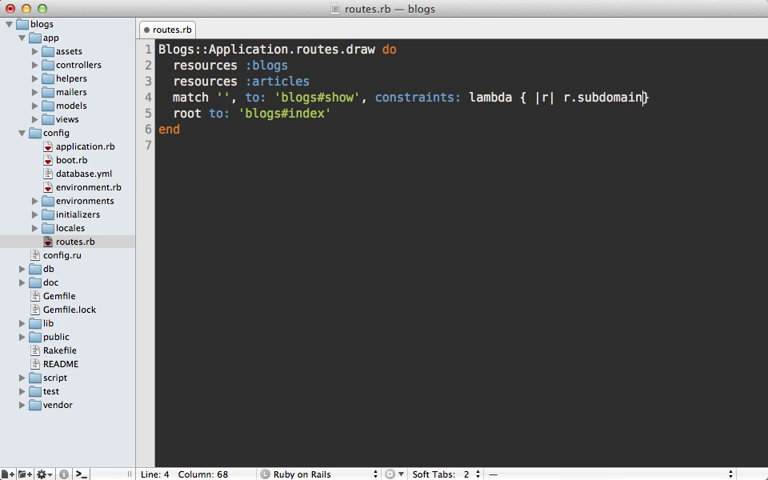
text(.present? && r.sub)
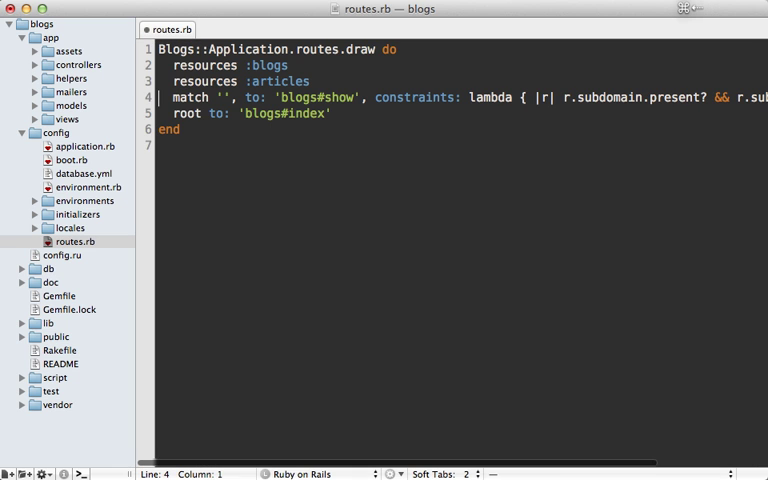
key(cmd+s)
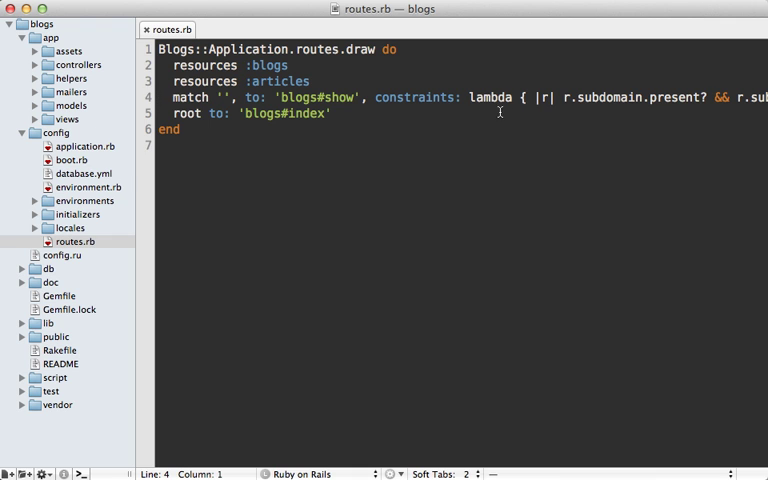
text(!= 'www' })
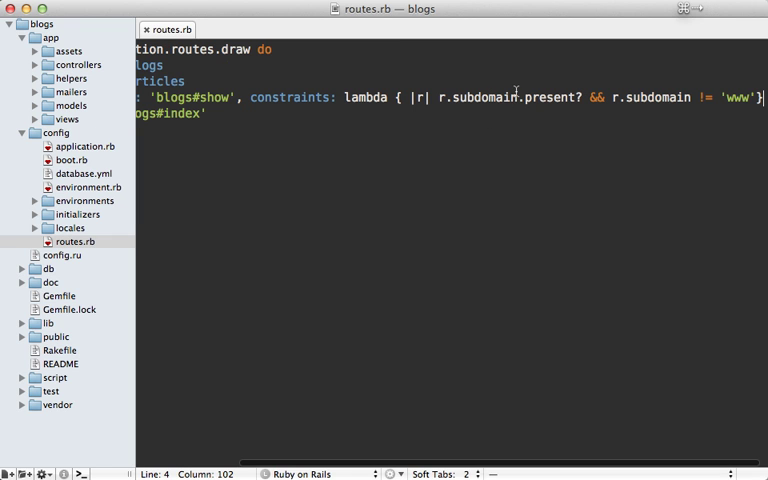
mouse_move(462, 130)
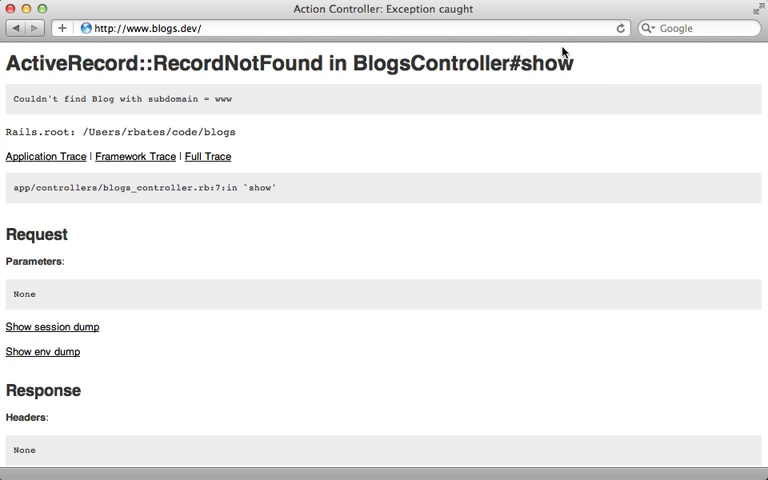
click(616, 28)
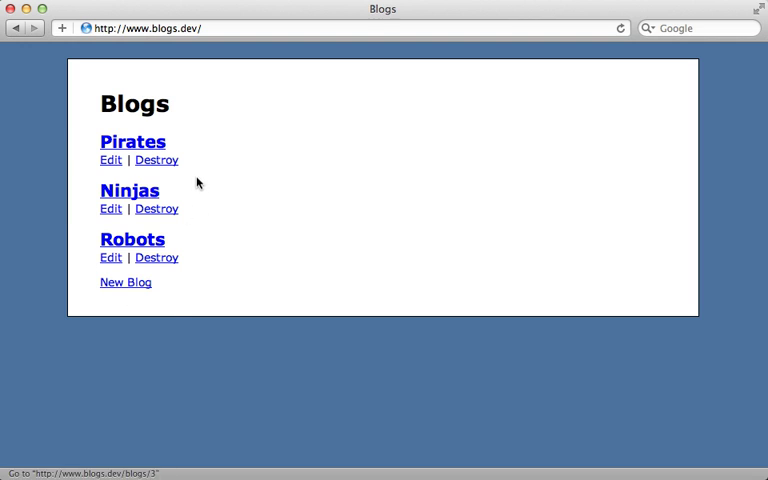
mouse_move(212, 184)
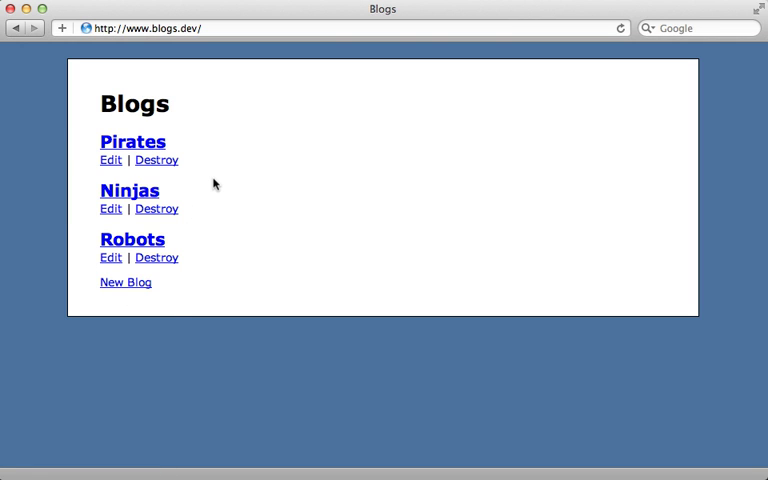
mouse_move(204, 80)
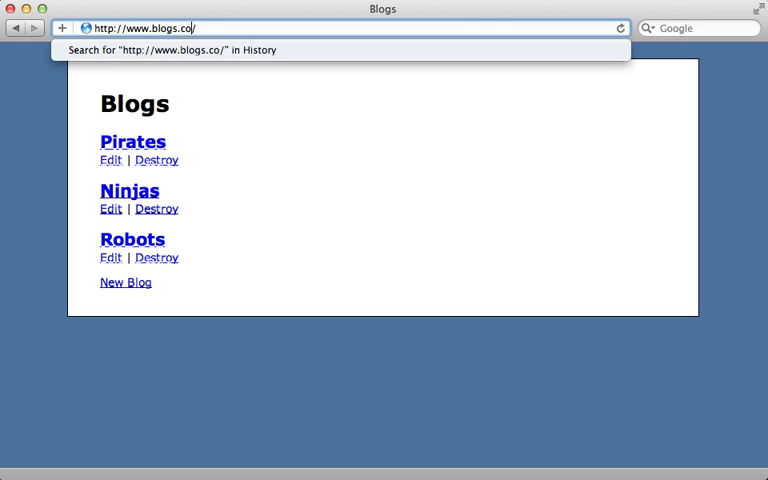
text(.uk)
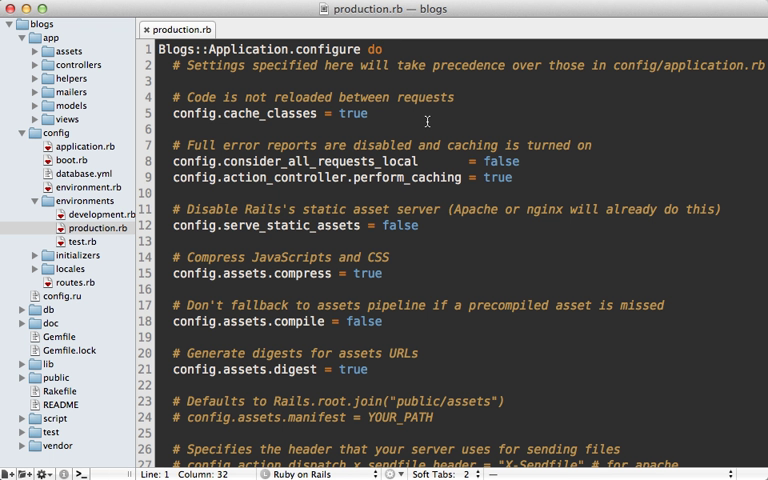
mouse_move(88, 240)
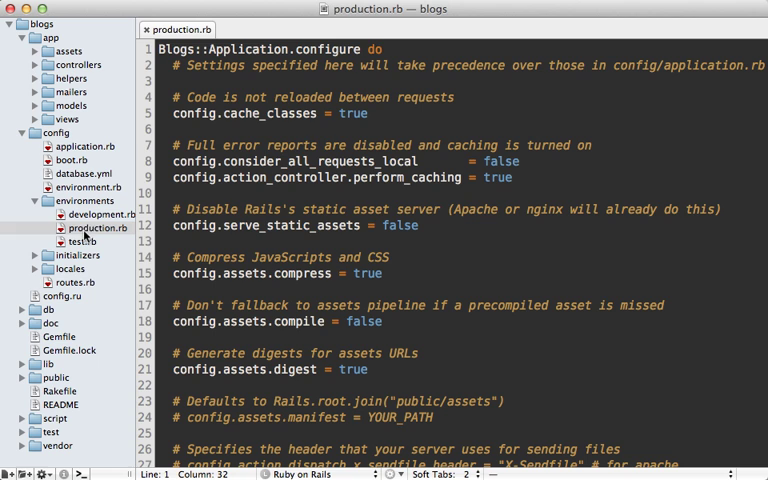
Step: Add config.action_dispatch.tld_length = 2 to production.rb and highlight the value 2
text(config.action_dispatch.tld_length = 2)
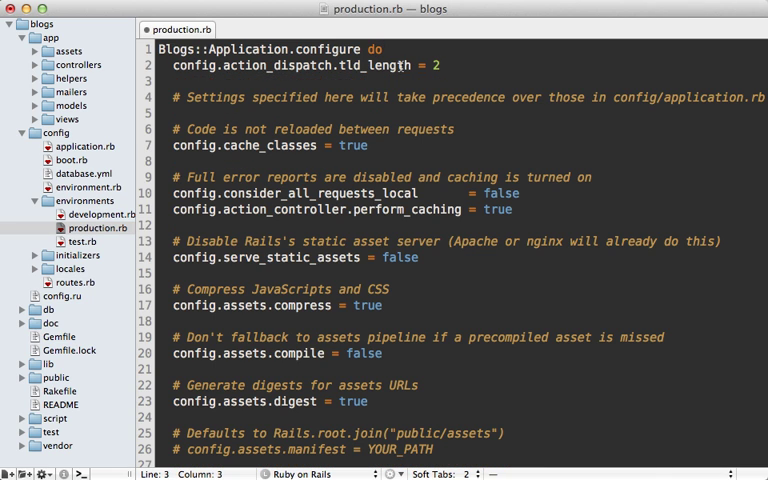
click(464, 66)
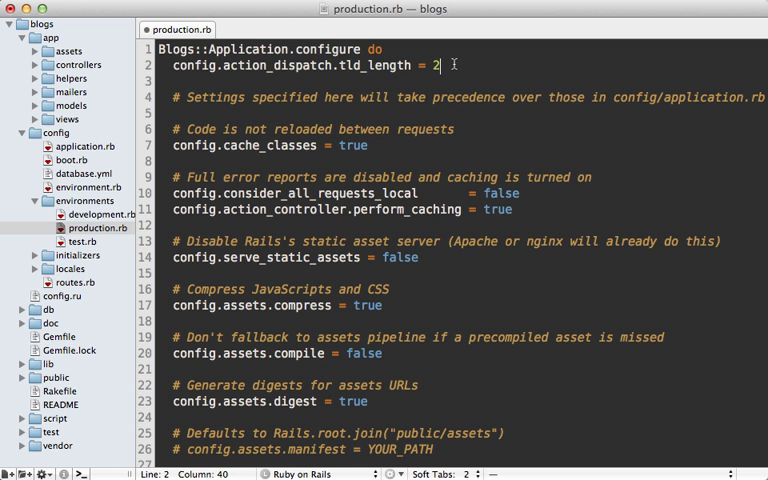
double_click(420, 64)
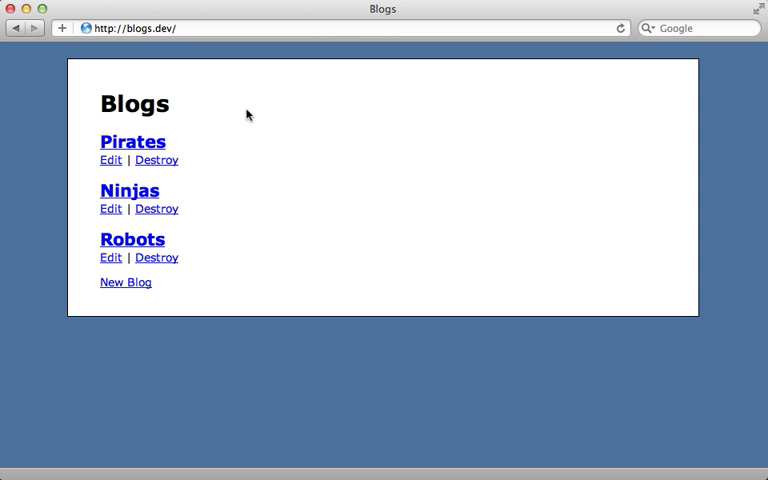
Step: Open the Pirates blog at pirates.blogs.dev and its article 'Ahoy! Learen to Talk Like a Pirate'
click(132, 140)
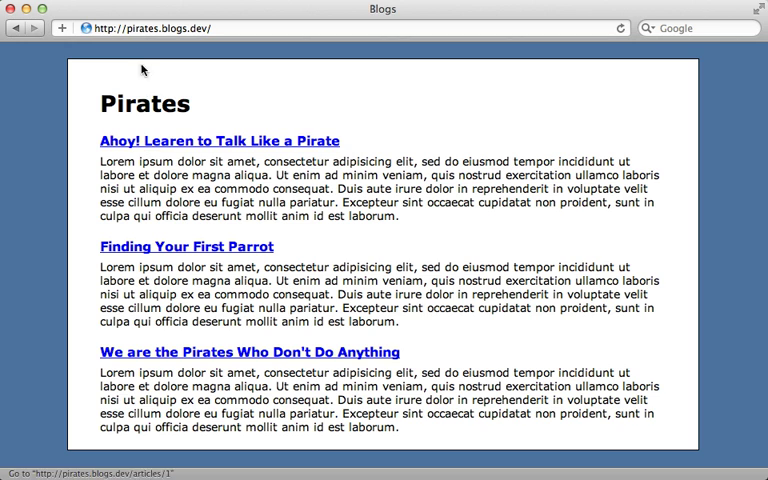
mouse_move(196, 84)
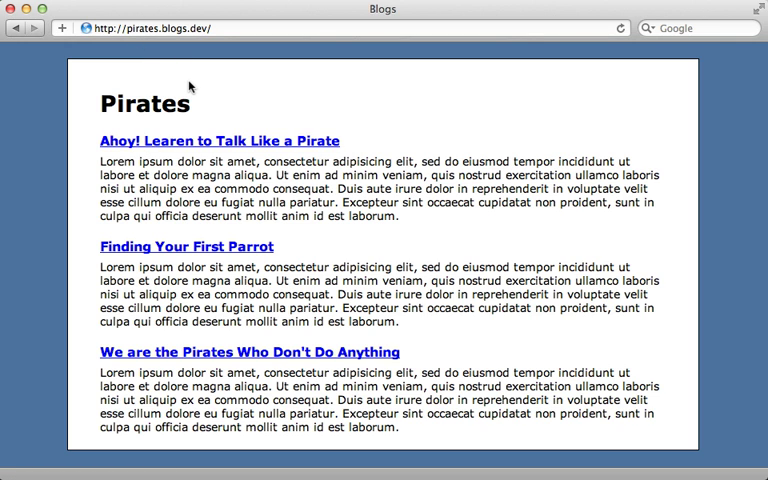
click(232, 140)
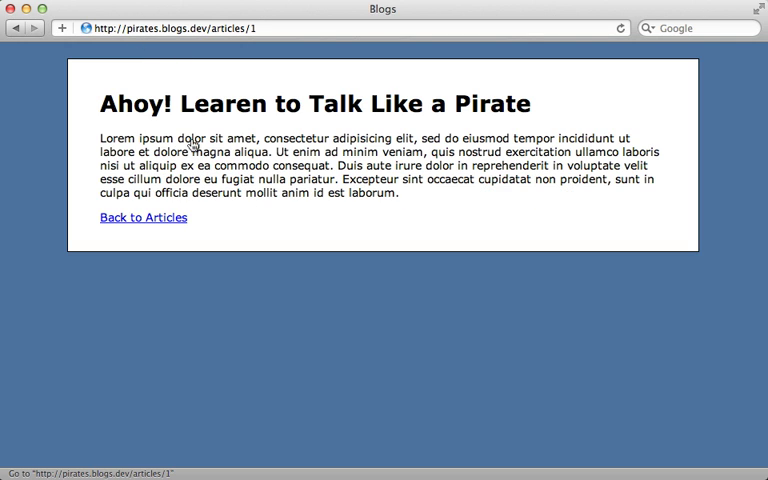
mouse_move(196, 68)
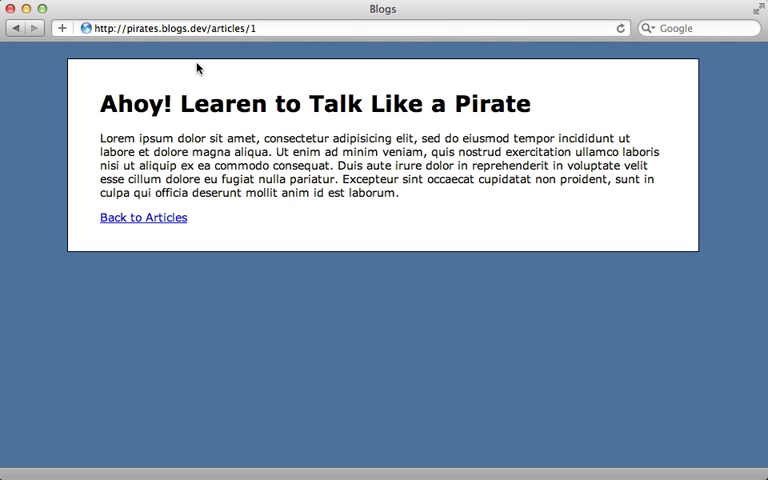
mouse_move(168, 84)
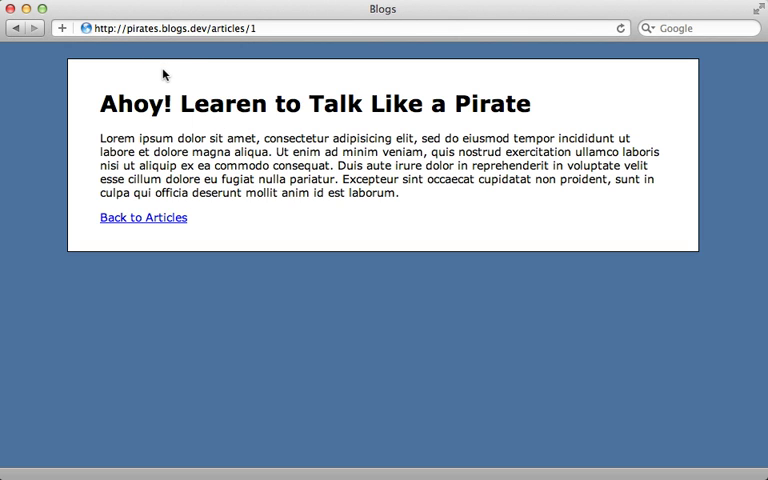